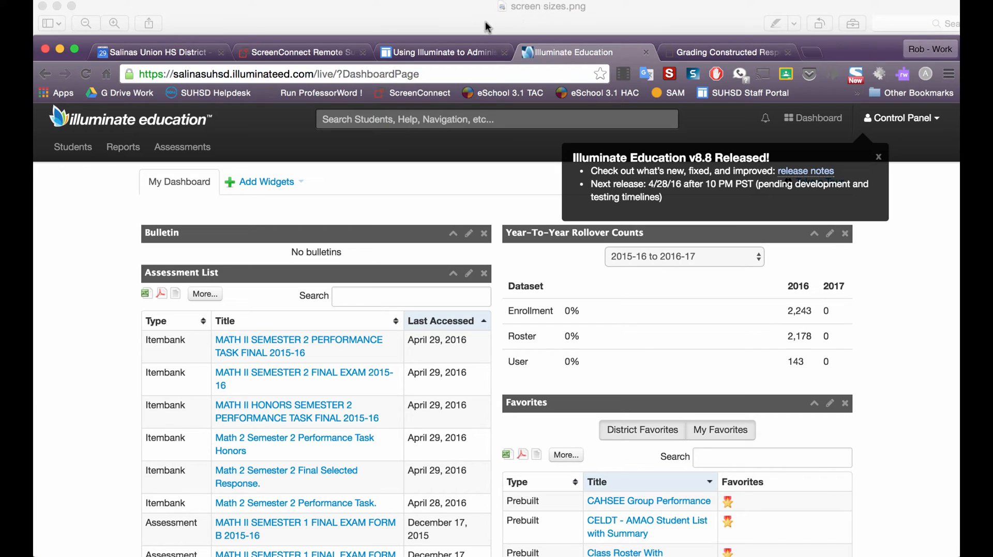
mouse_move(249, 45)
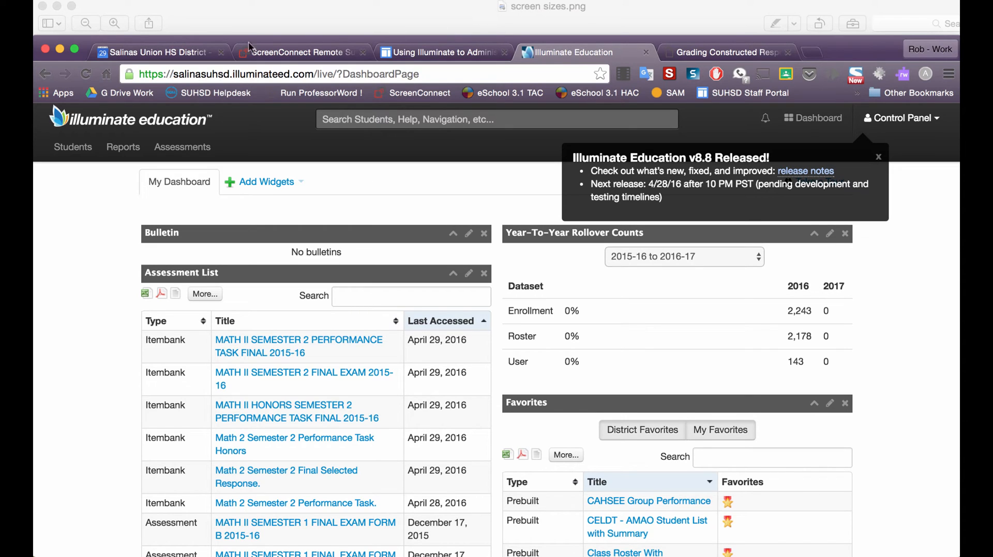
Navigate from the Assessments menu to the full list of 110 assessments
click(182, 146)
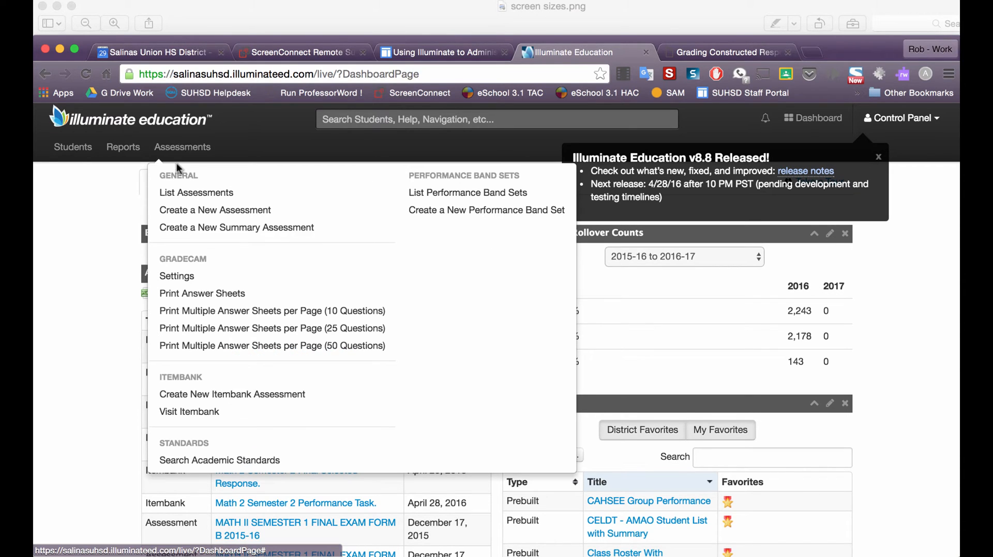
click(195, 192)
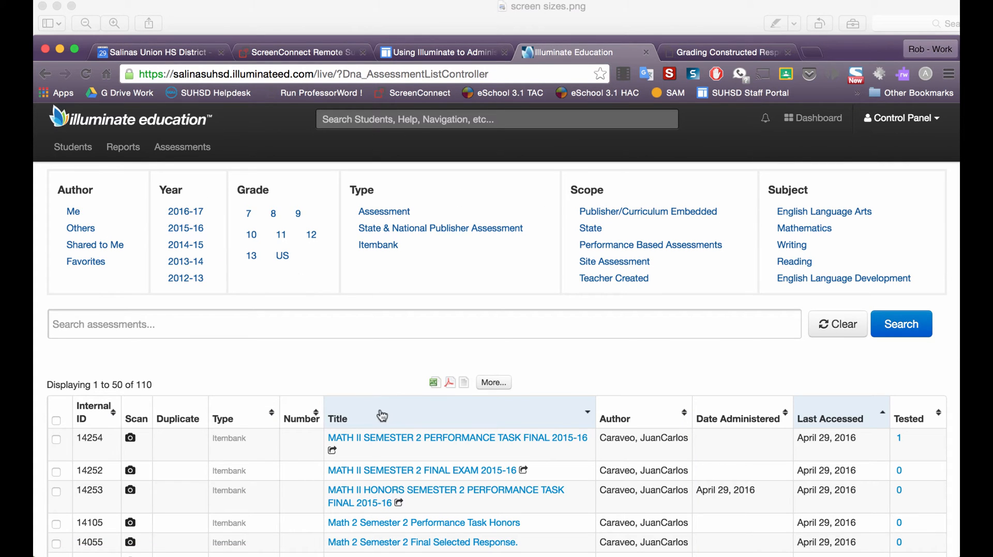
mouse_move(403, 440)
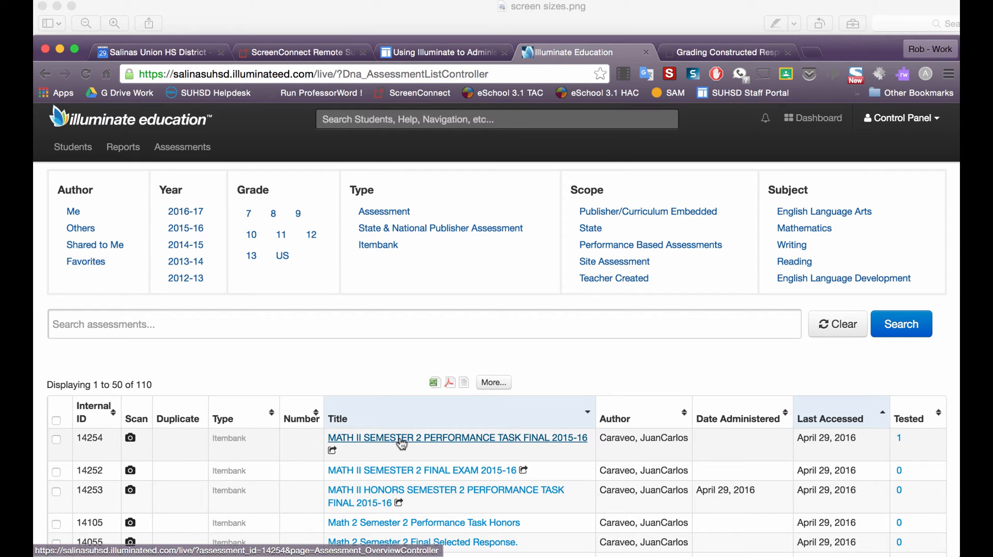
mouse_move(436, 446)
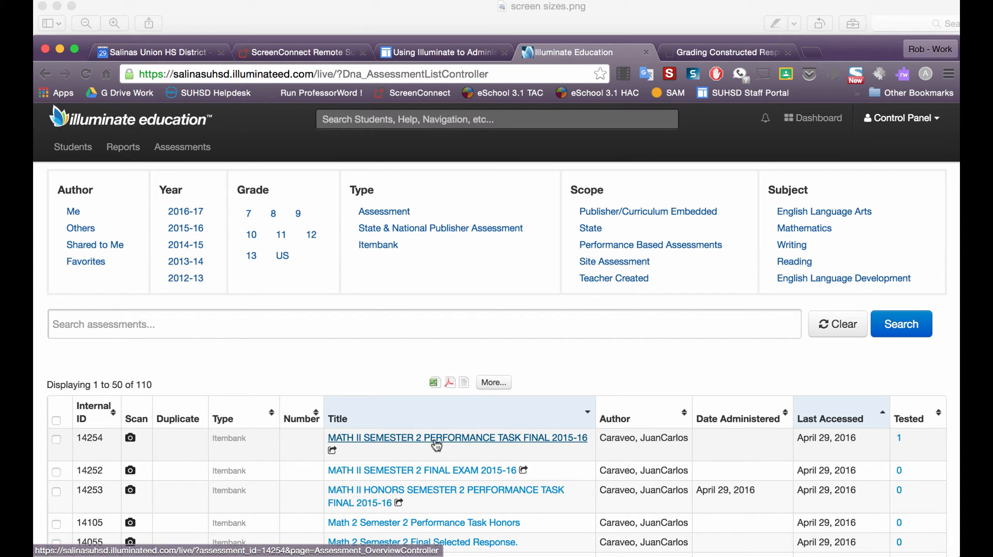
mouse_move(504, 441)
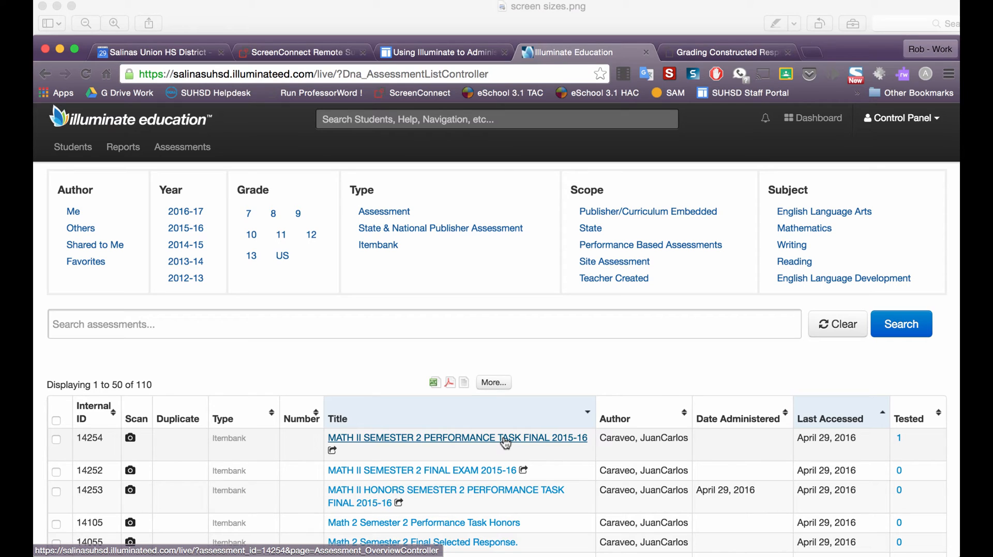
Reach the Find Students response-entry form for the MATH II performance task via Administration
click(456, 438)
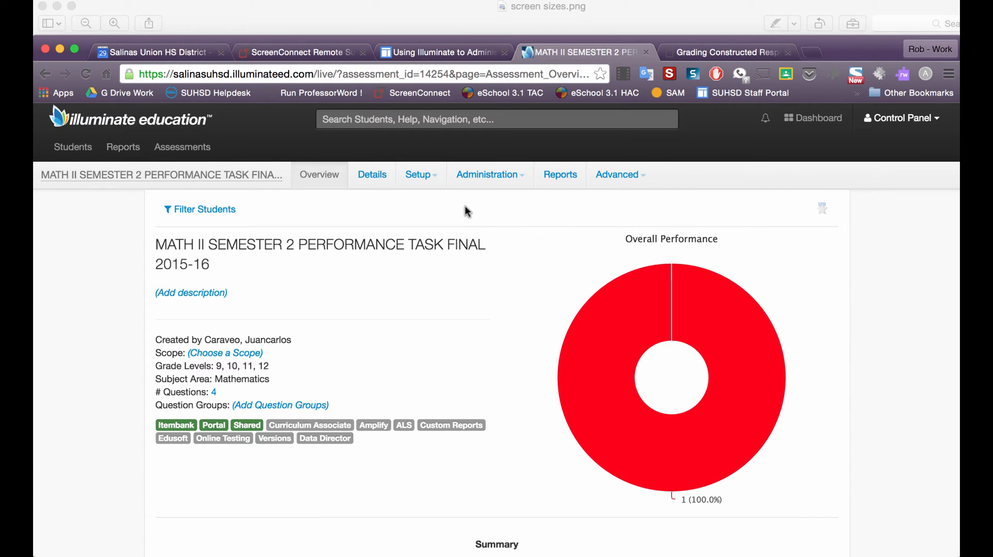
click(489, 174)
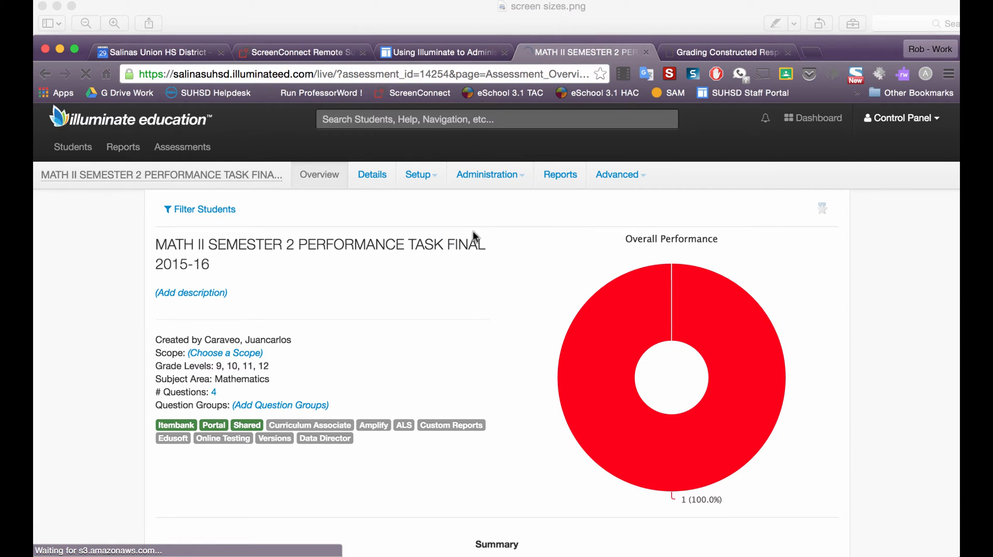
click(487, 173)
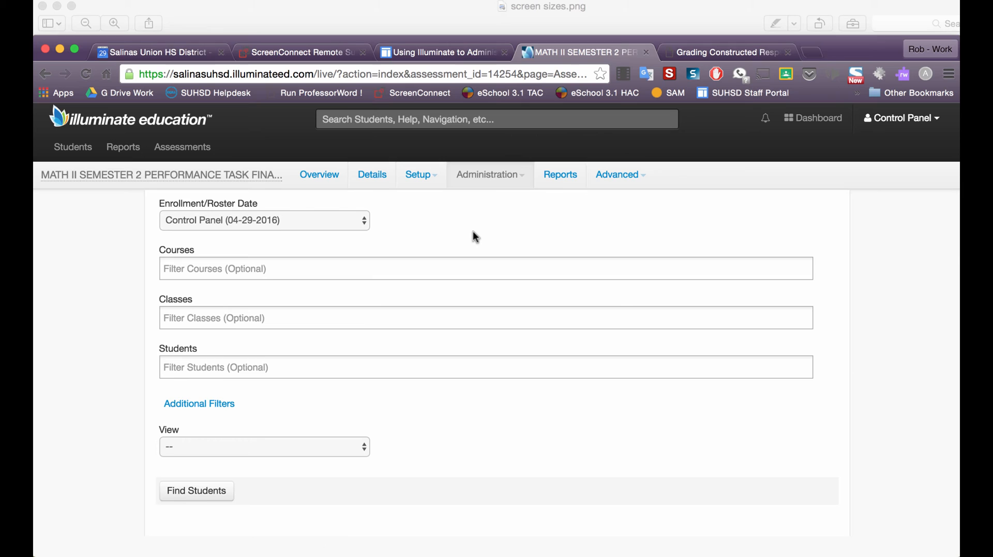
Filter courses to Mathematics 2 (S) and Mathematics 2 TR (S)
click(486, 269)
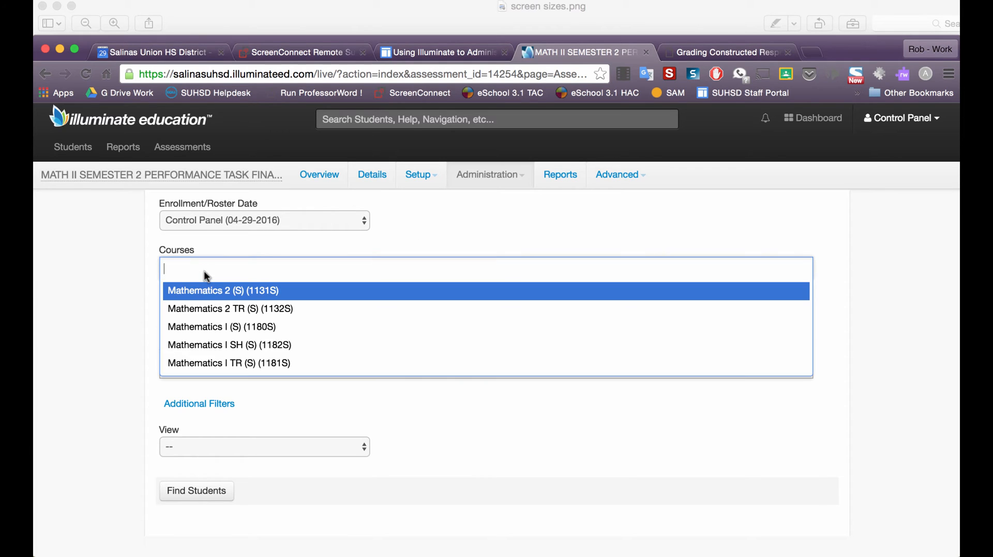
mouse_move(187, 277)
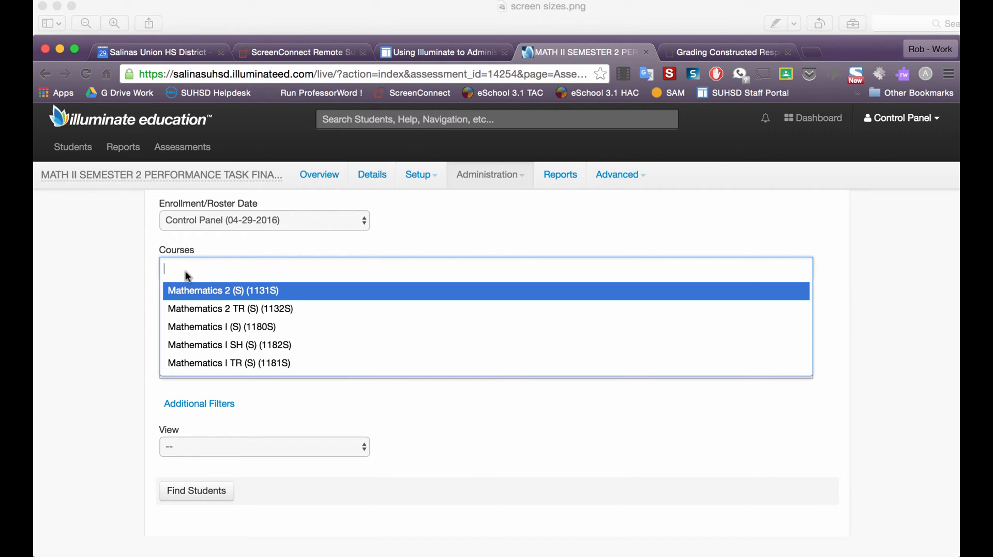
click(222, 291)
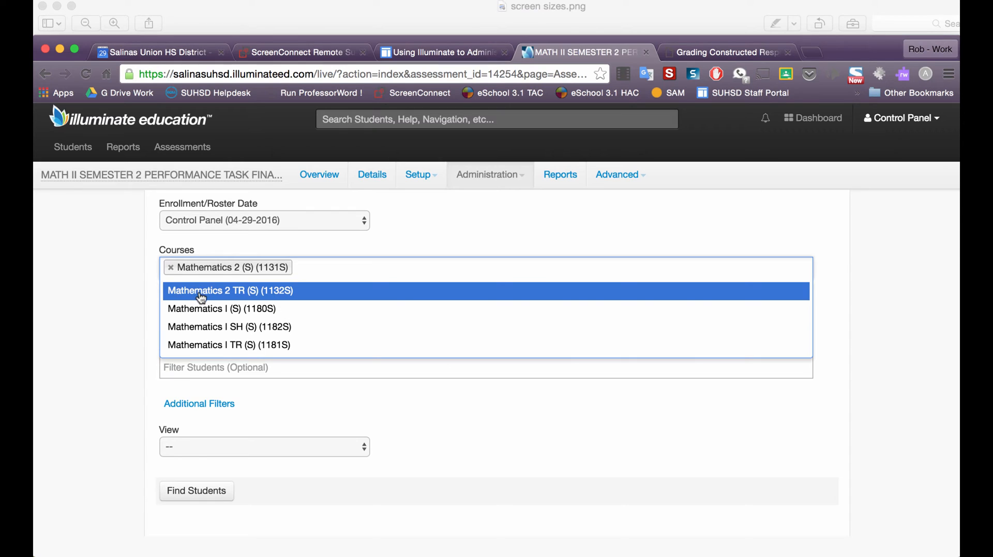
click(229, 290)
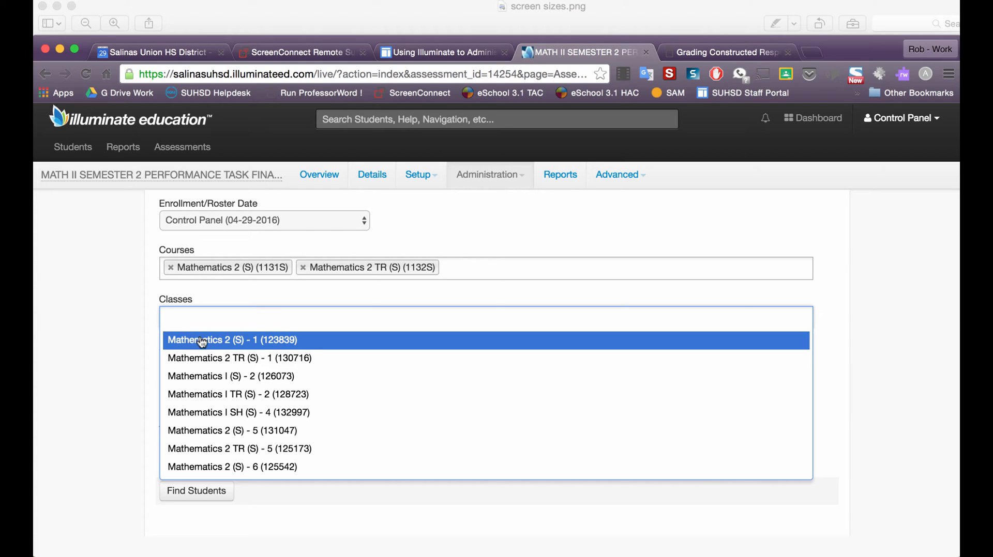
mouse_move(226, 342)
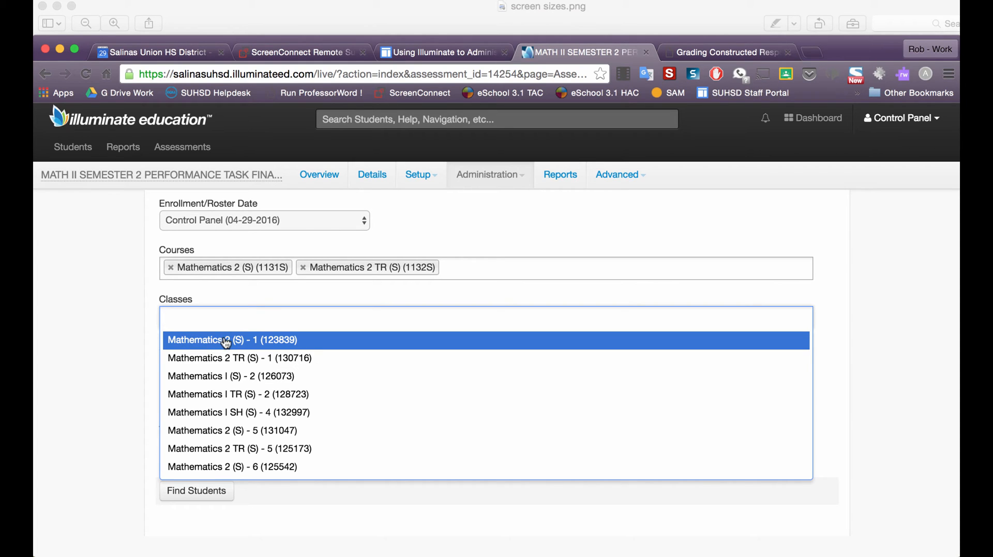
mouse_move(223, 352)
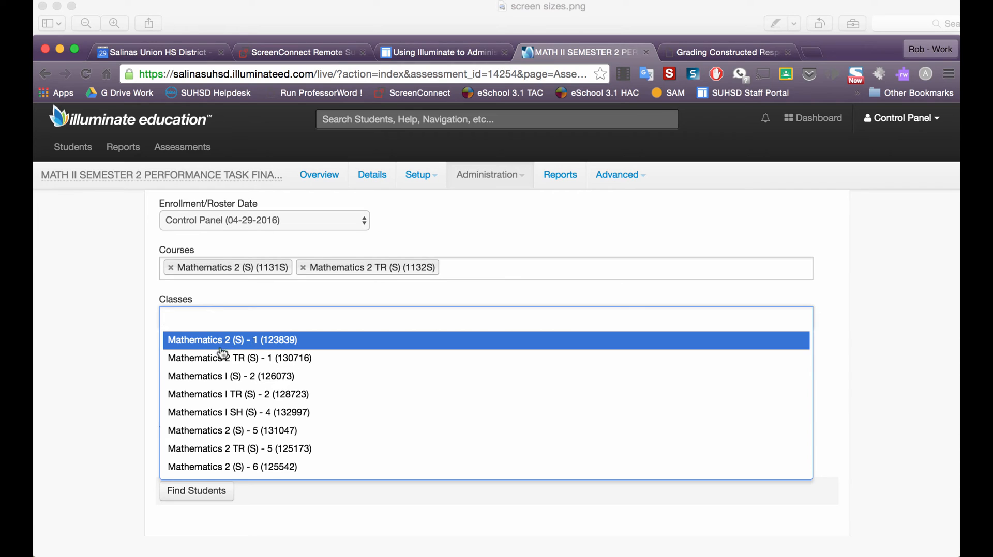
Add both period 1 Mathematics 2 classes and search for matching students
click(230, 341)
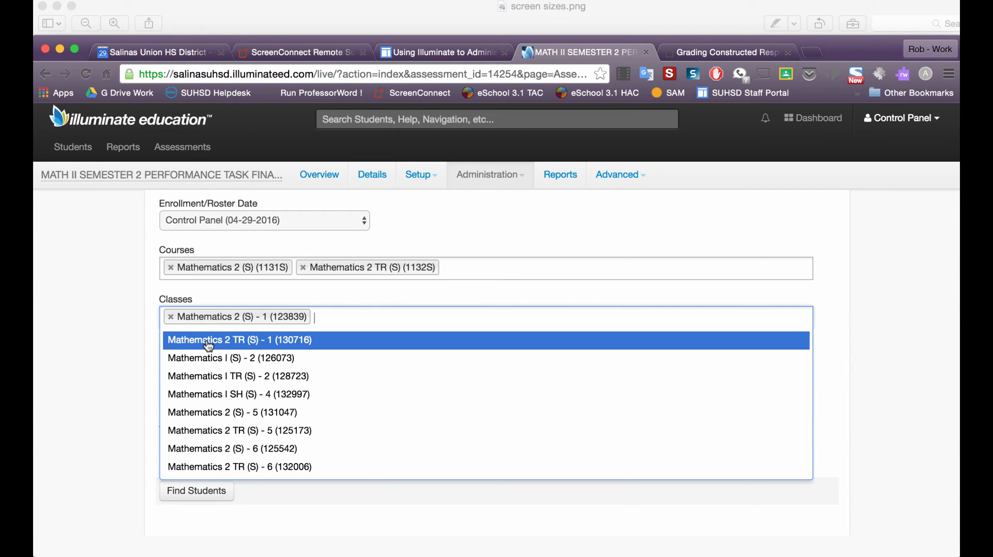
click(239, 340)
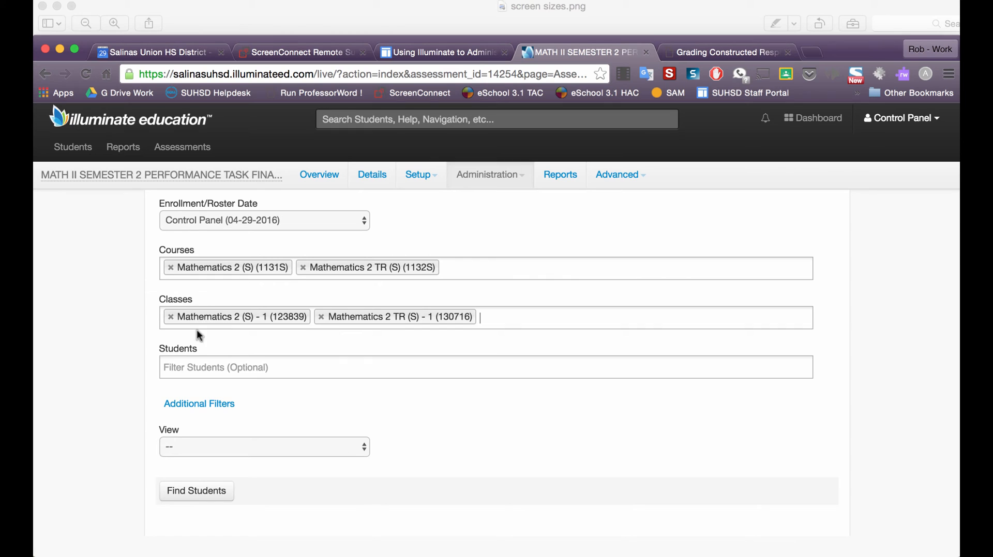
click(195, 492)
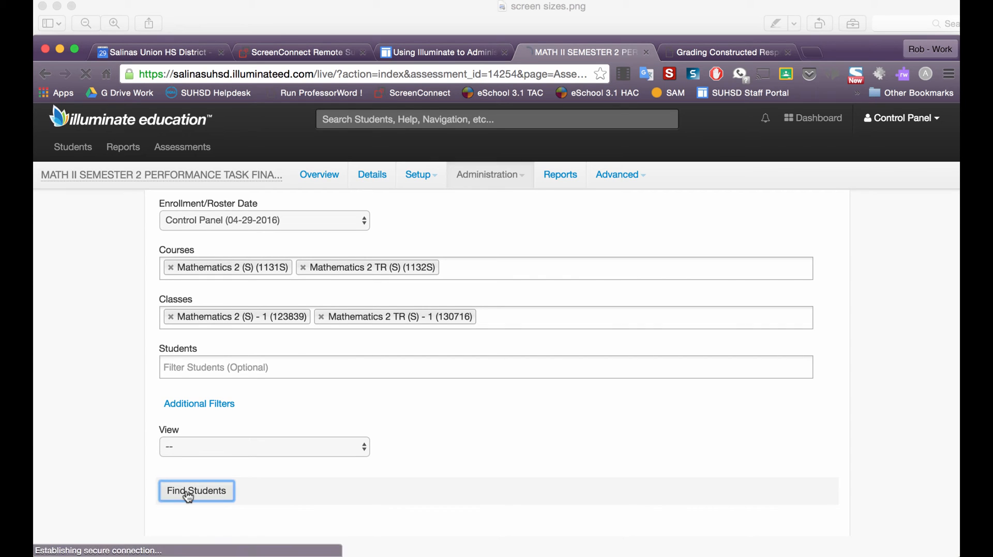
Switch the 31 found students to Grid response entry
click(195, 491)
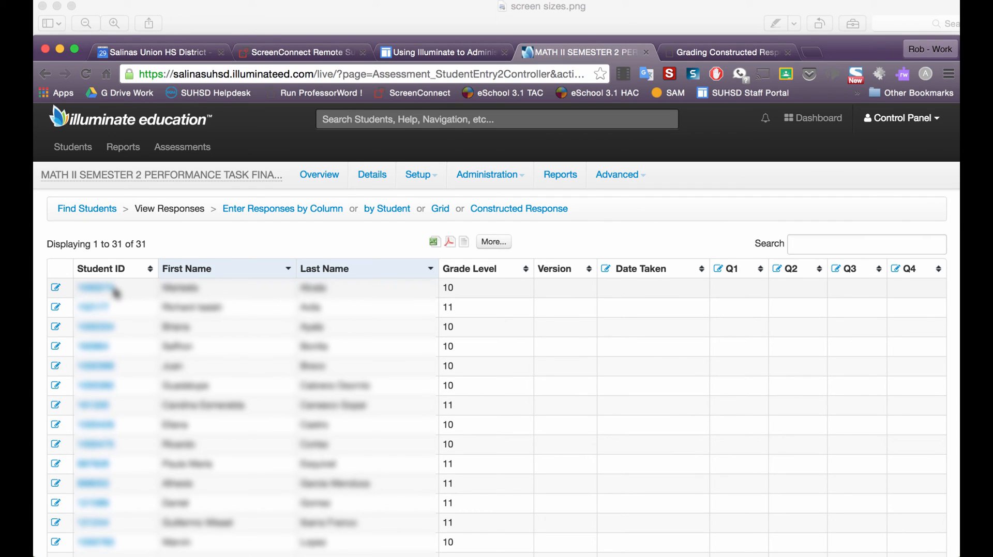
mouse_move(440, 209)
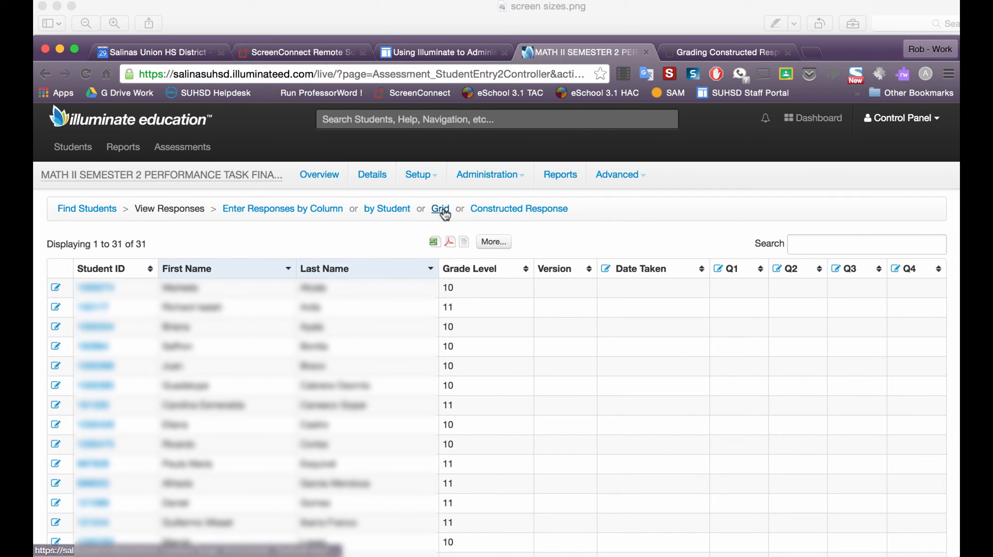
click(439, 209)
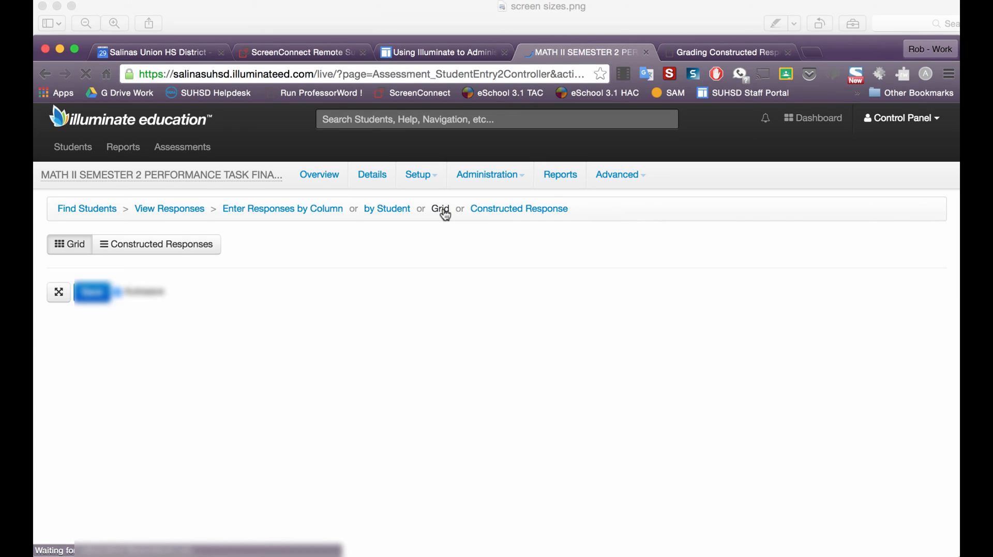
Score the first student 3 on Q1 and 2 on Q2, moving on to Q3
click(439, 209)
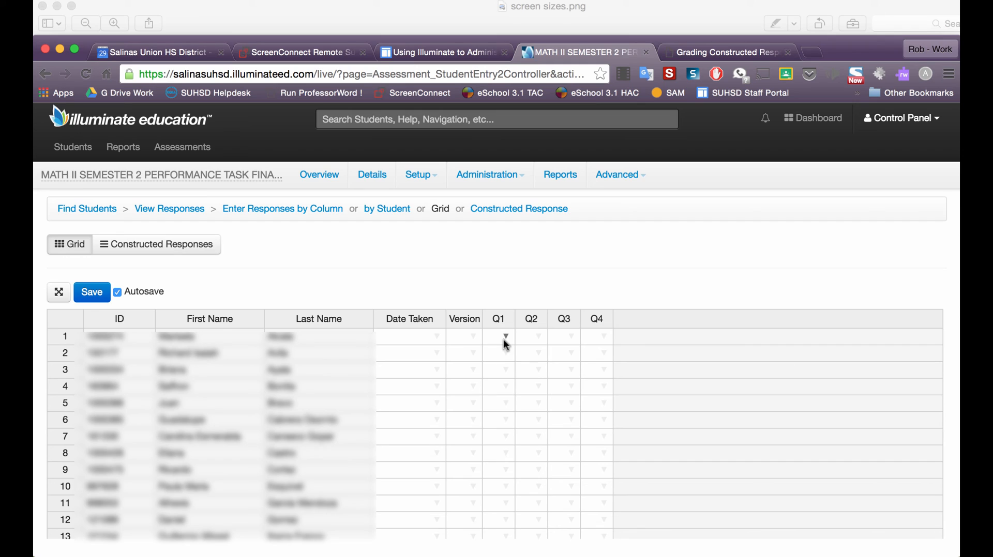
mouse_move(506, 339)
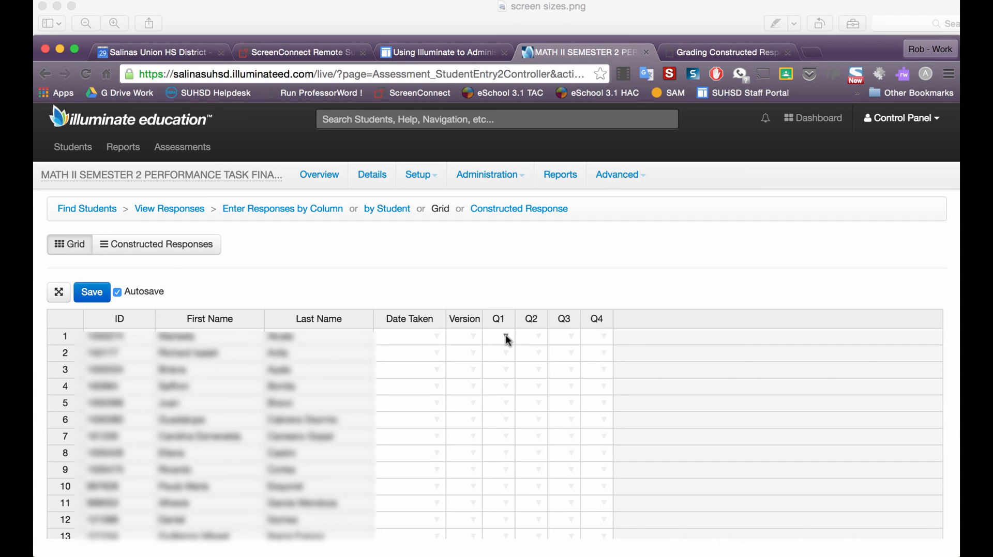
click(498, 336)
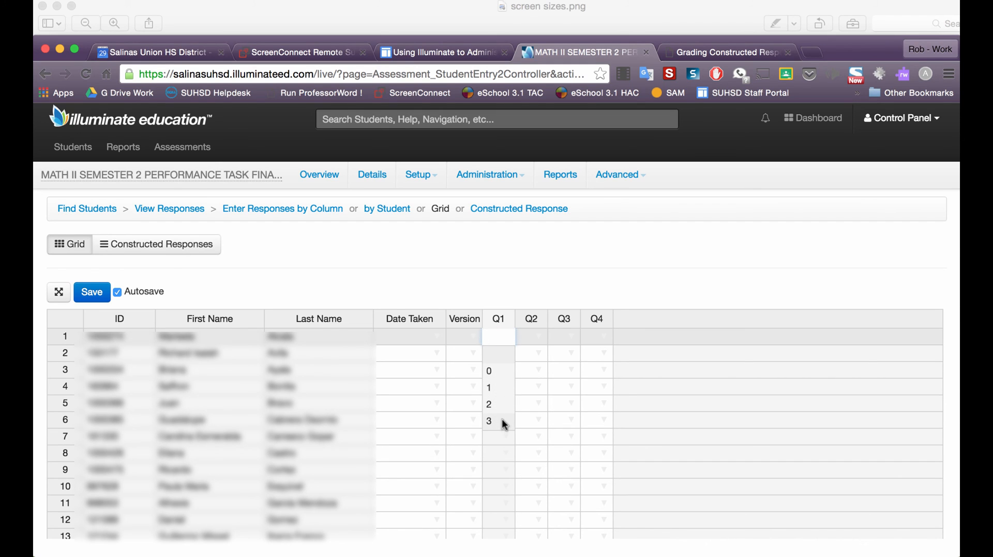
click(531, 337)
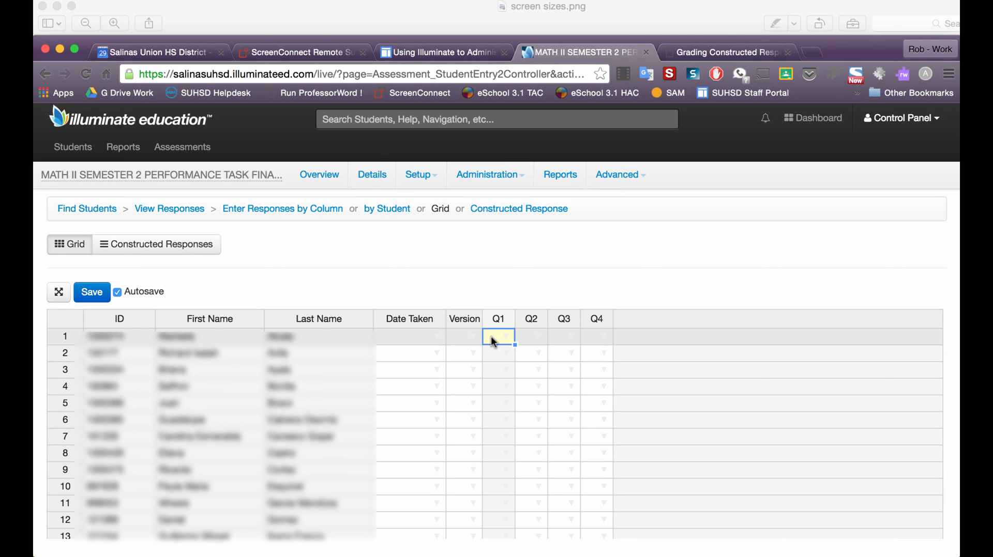
text(3)
click(532, 337)
text(2)
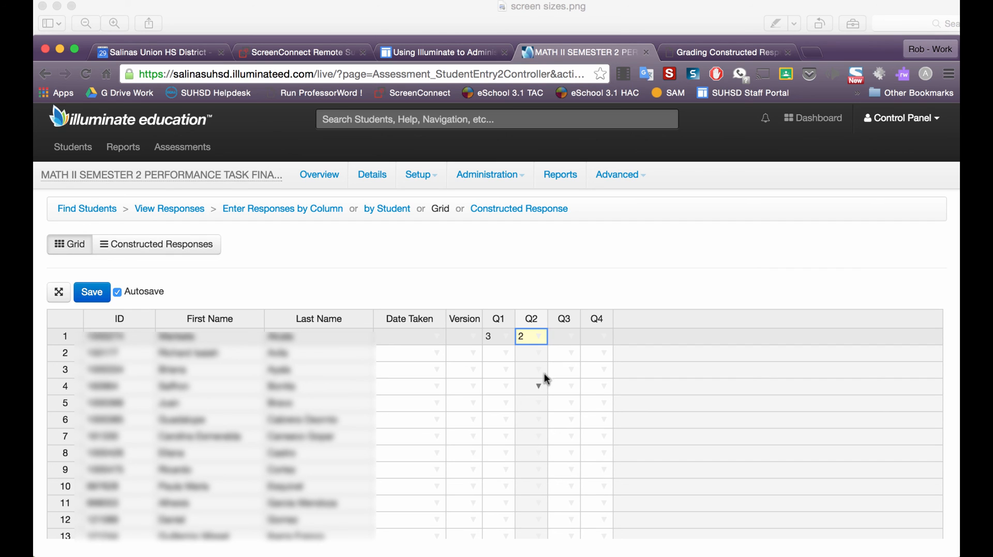
click(563, 336)
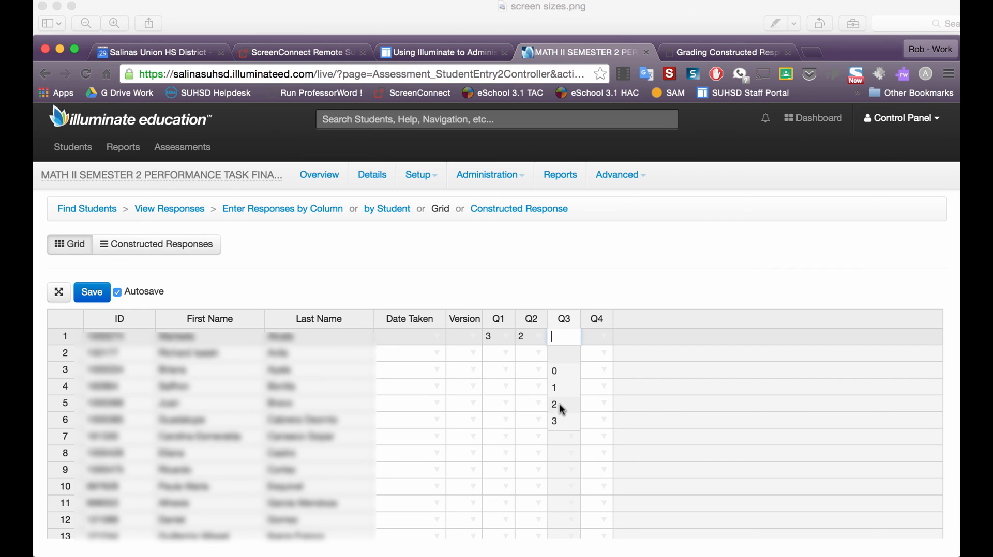